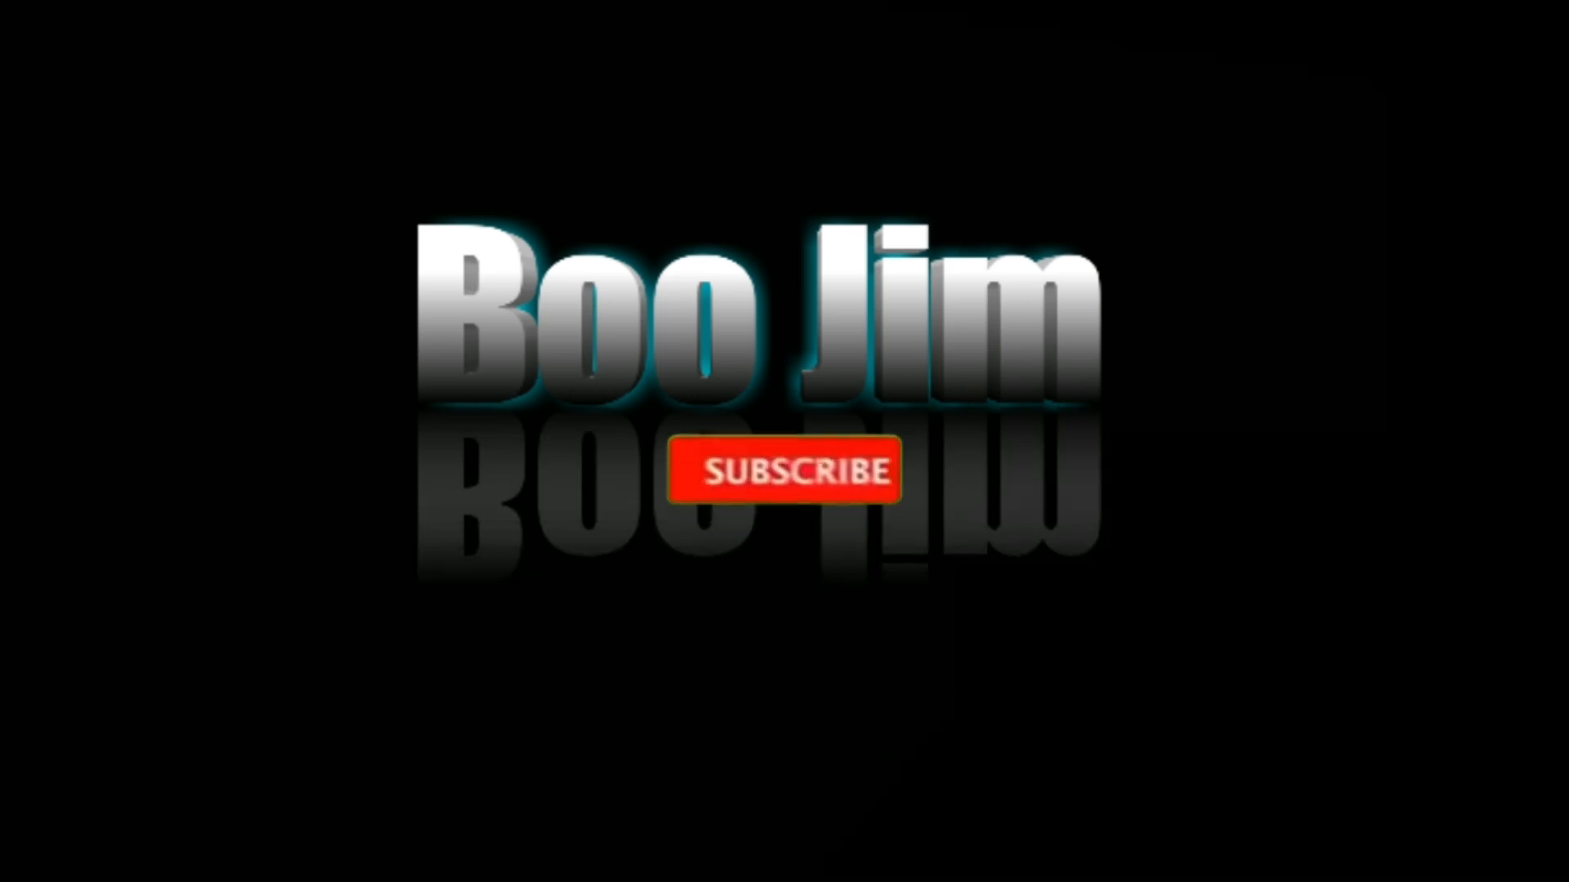
Play the Boo Jim intro until the button shows SUBSCRIBED and the bell appears
{"action": "left_click", "coordinate": [781, 471]}
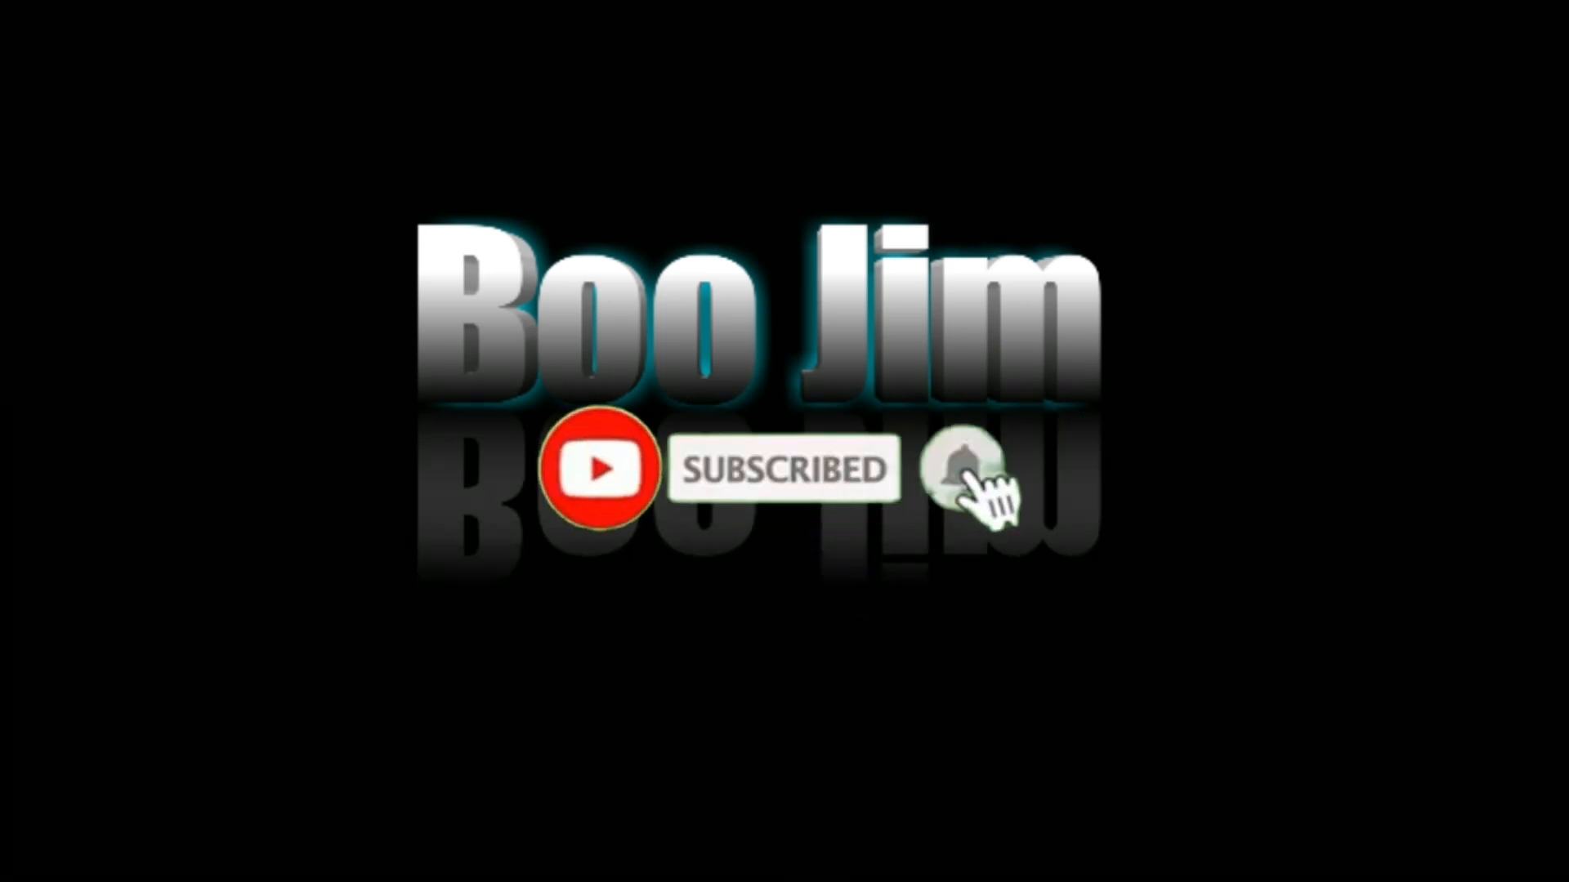
{"action": "mouse_move", "coordinate": [956, 471]}
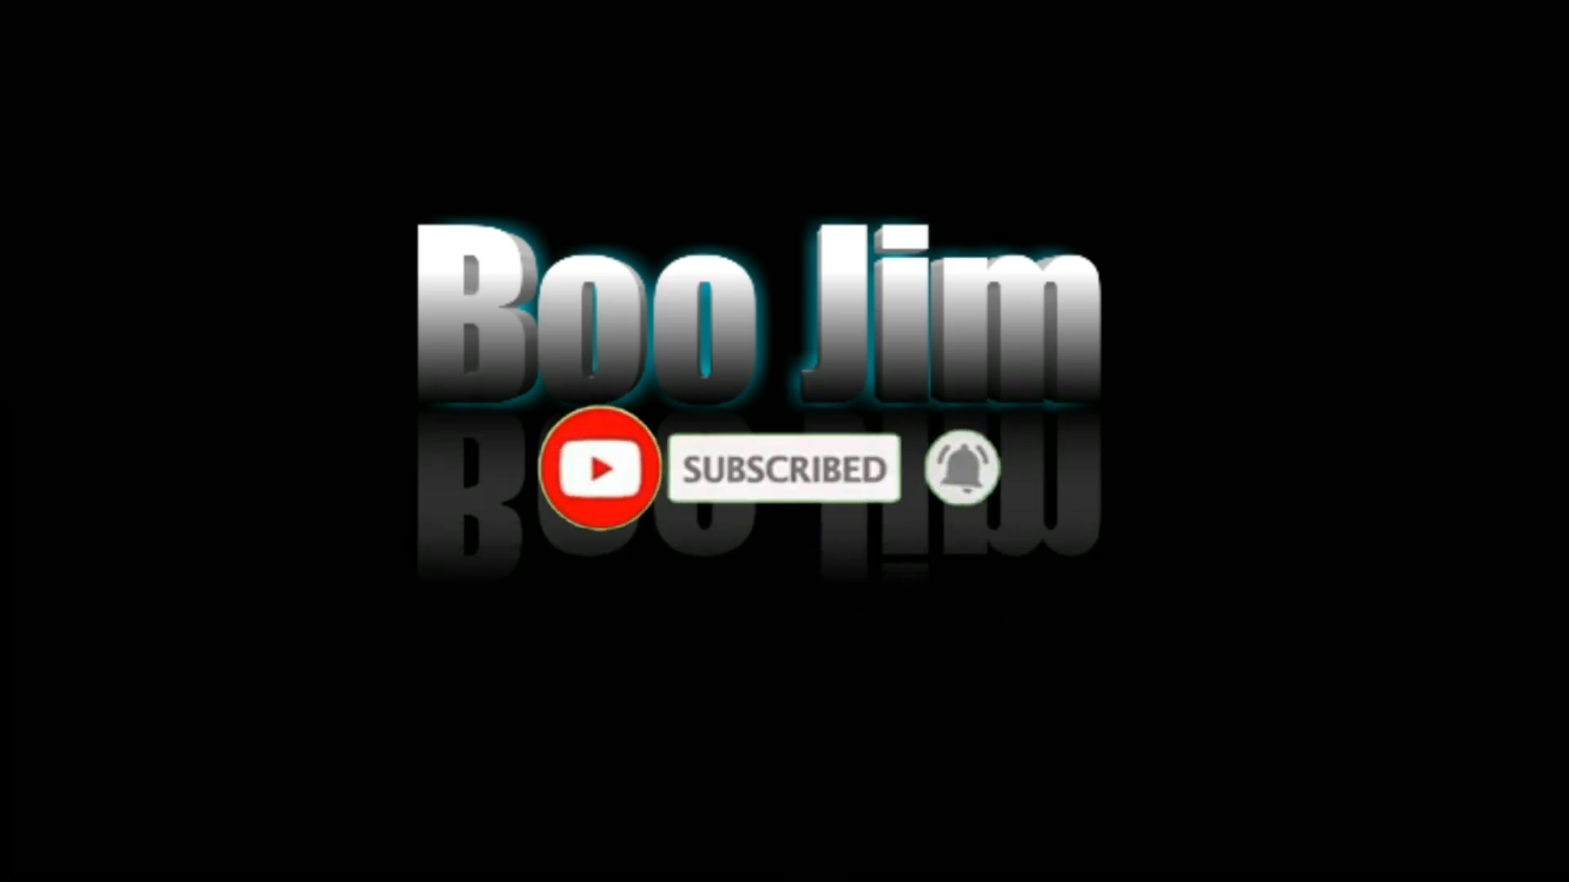